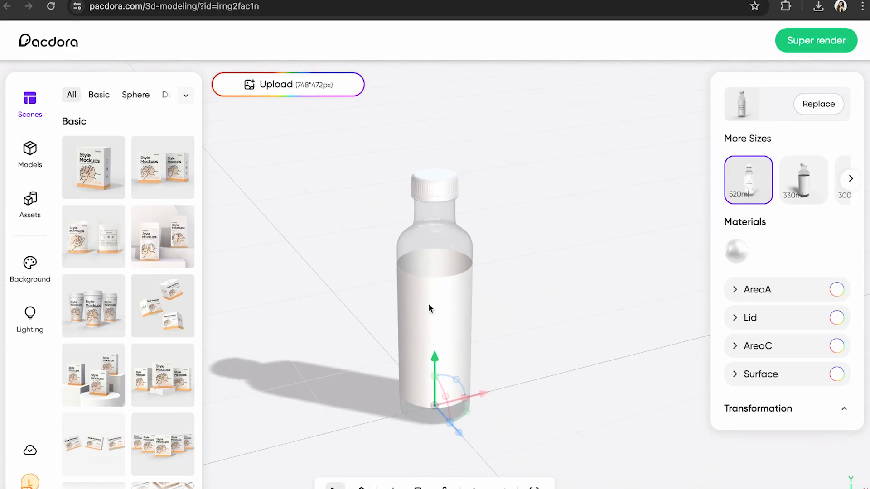
- Leave the 3D bottle scene and go back to the Pacdora home page
{"action": "left_click", "coordinate": [287, 84]}
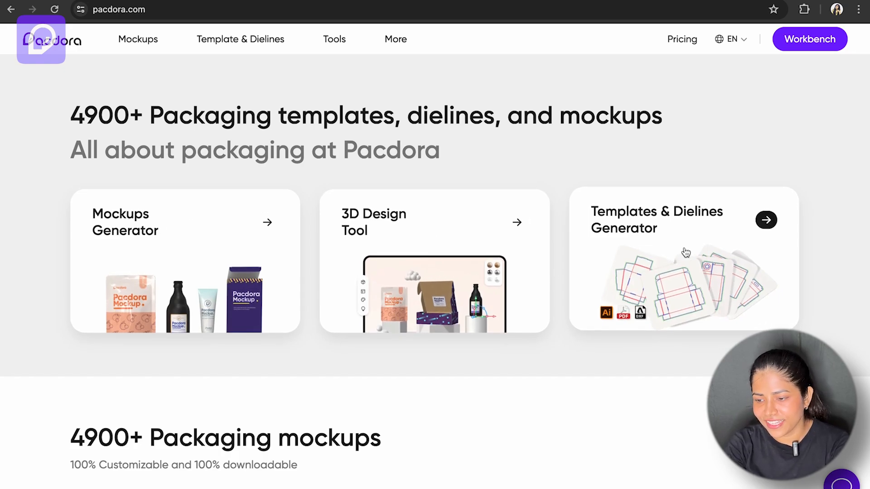
{"action": "left_click", "coordinate": [682, 219]}
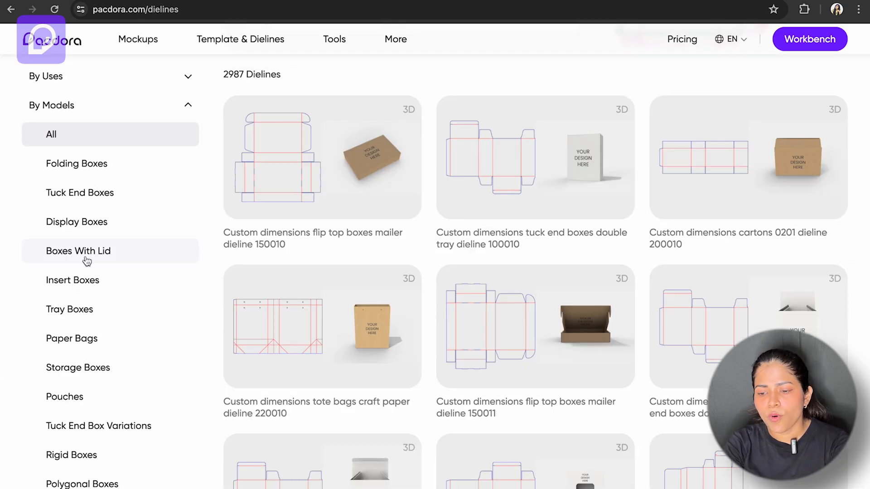
{"action": "scroll", "scroll_direction": "down", "scroll_amount": 3}
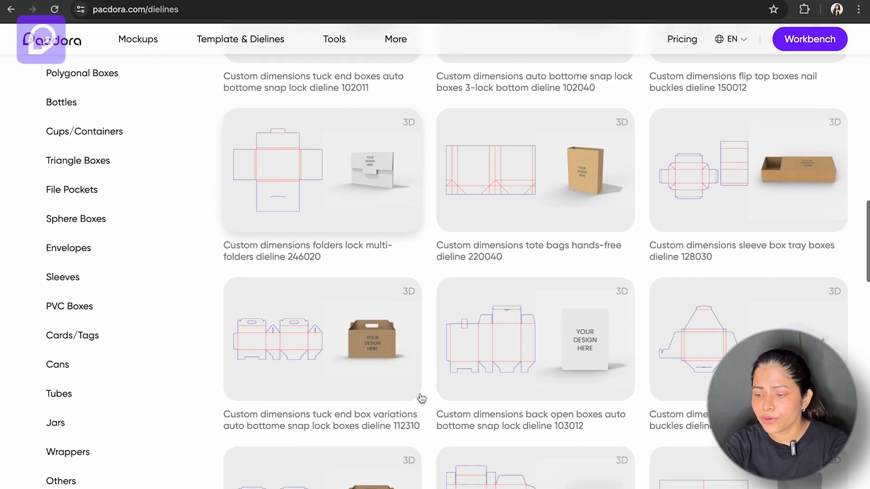
{"action": "left_click", "coordinate": [72, 335]}
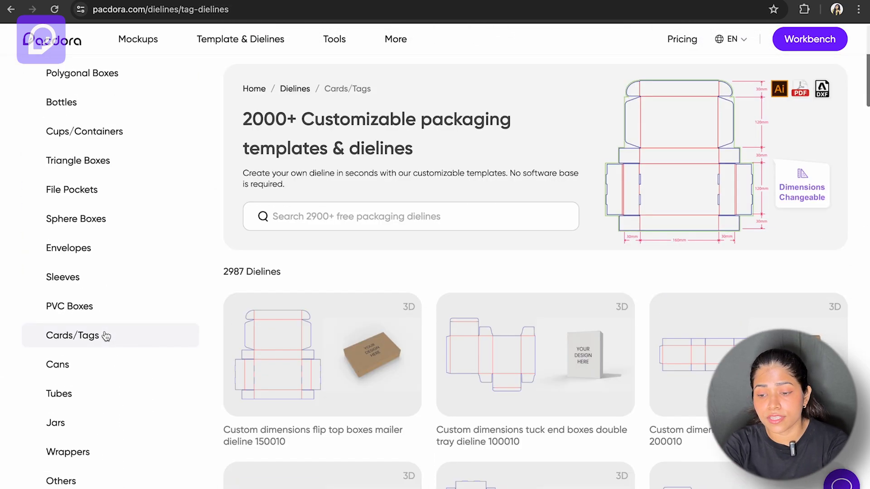
{"action": "scroll", "scroll_direction": "down", "scroll_amount": 3}
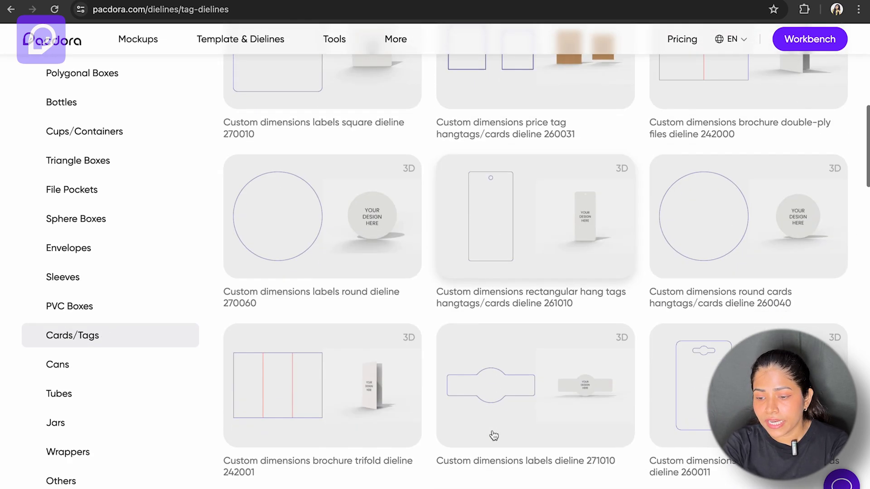
{"action": "scroll", "scroll_direction": "down", "scroll_amount": 3}
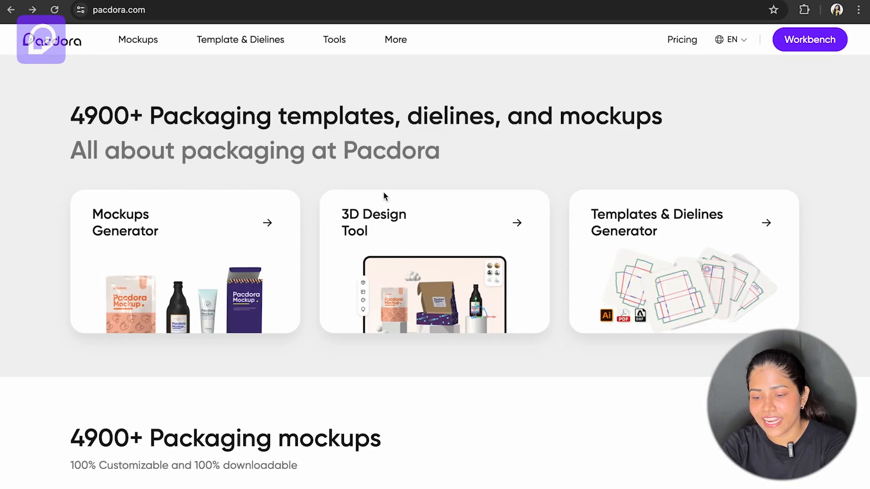
- In the 3D design tool, add a cylinder and a second basic shape to the scene
{"action": "left_click", "coordinate": [434, 262]}
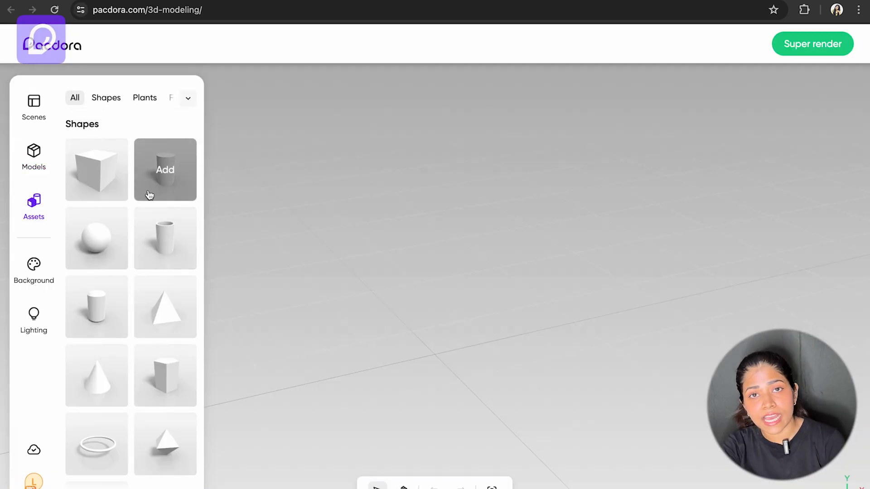
{"action": "left_click", "coordinate": [96, 237]}
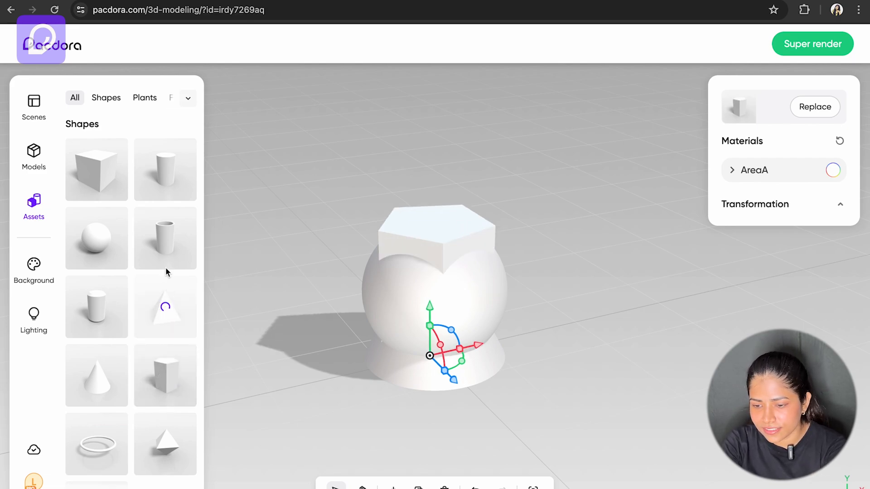
{"action": "left_click", "coordinate": [165, 238]}
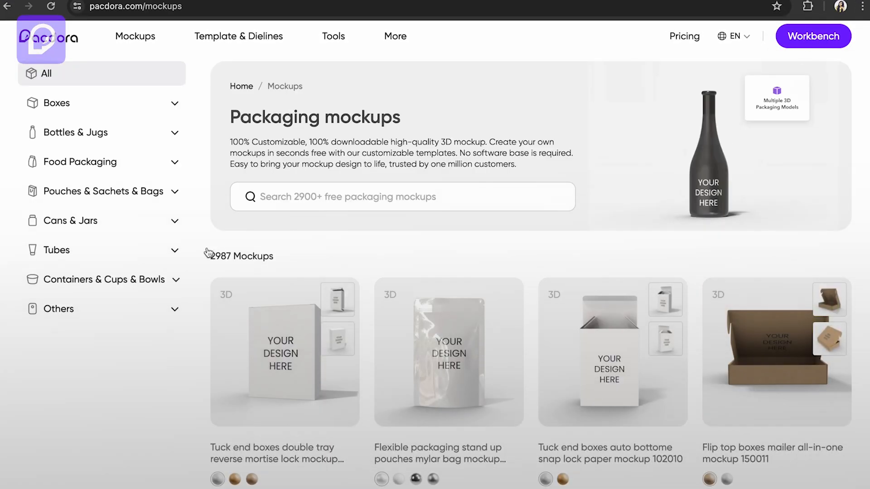
- Open the Cosmetics plastic jars mockup from Bottles & Jugs and its label design editor
{"action": "scroll", "scroll_direction": "down", "scroll_amount": 3}
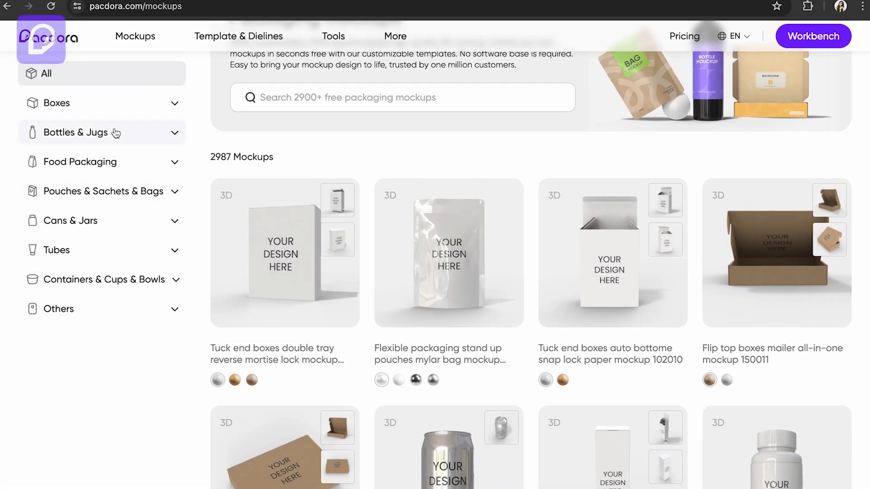
{"action": "left_click", "coordinate": [76, 132]}
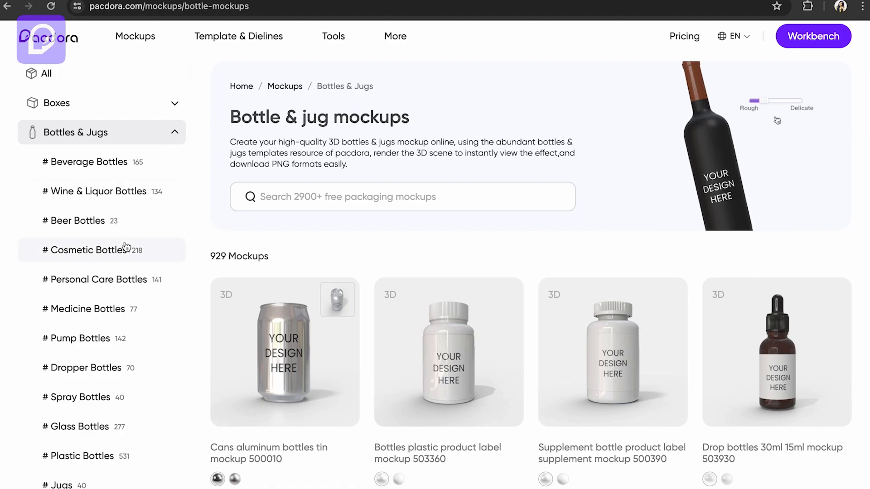
{"action": "scroll", "scroll_direction": "down", "scroll_amount": 3}
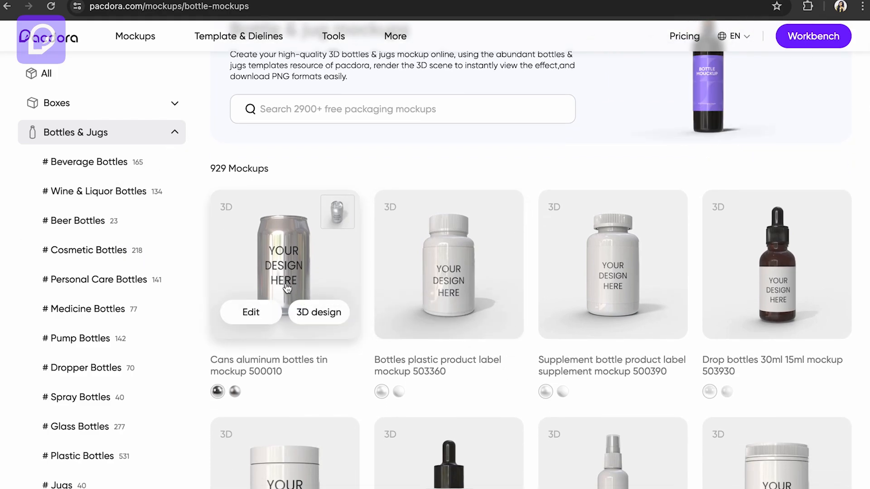
{"action": "scroll", "scroll_direction": "down", "scroll_amount": 3}
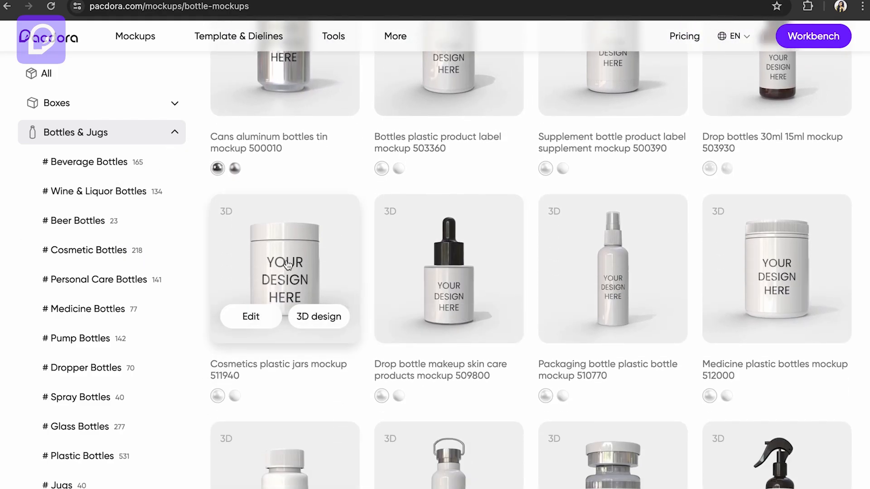
{"action": "left_click", "coordinate": [250, 316]}
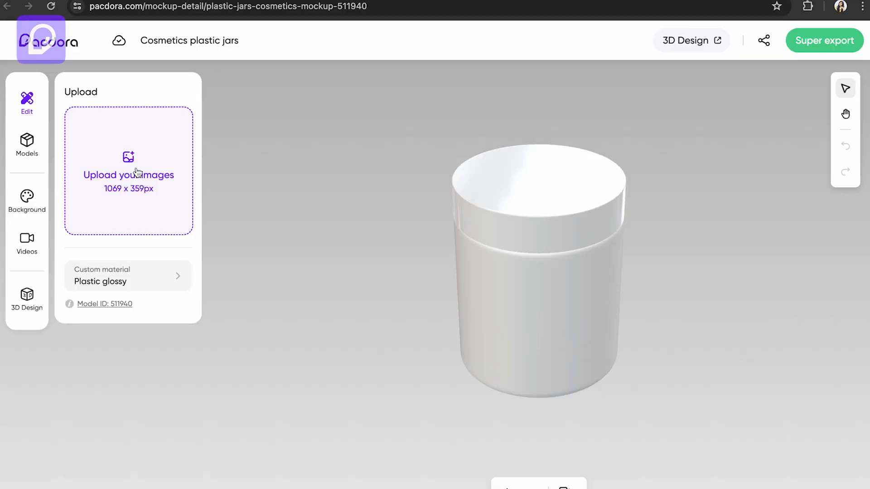
{"action": "left_click", "coordinate": [129, 170]}
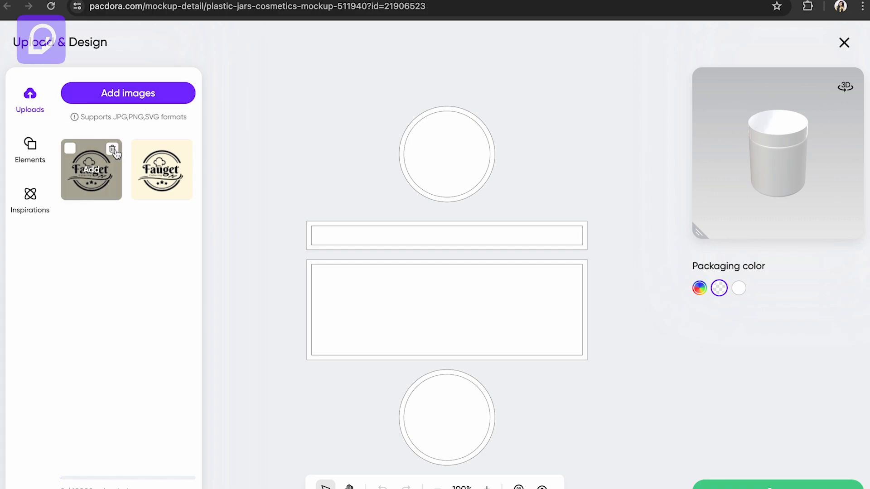
- Add the Fauget logo, shrink it onto the jar's front panel, and confirm the design
{"action": "left_click", "coordinate": [91, 169]}
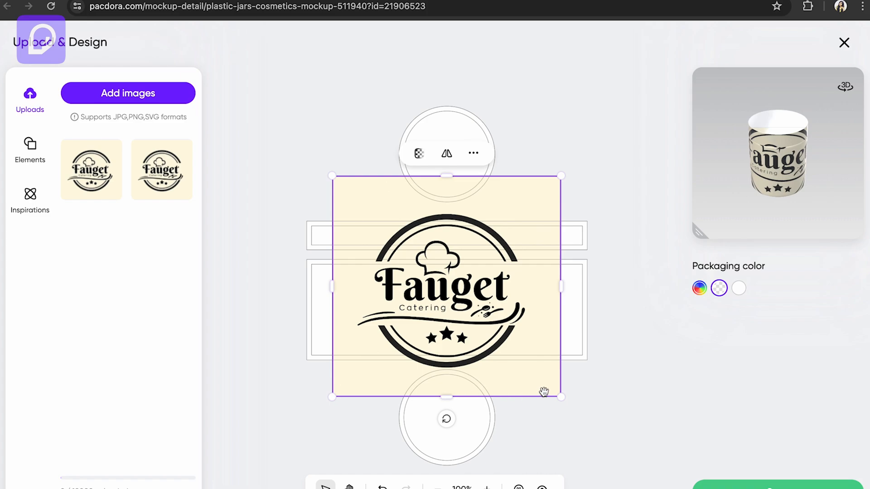
{"action": "left_click_drag", "start_coordinate": [560, 397], "coordinate": [454, 286]}
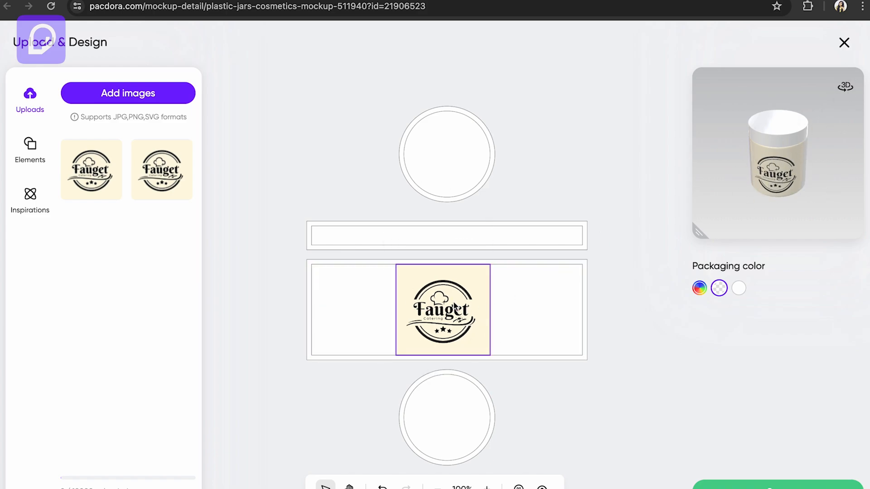
{"action": "left_click", "coordinate": [442, 309]}
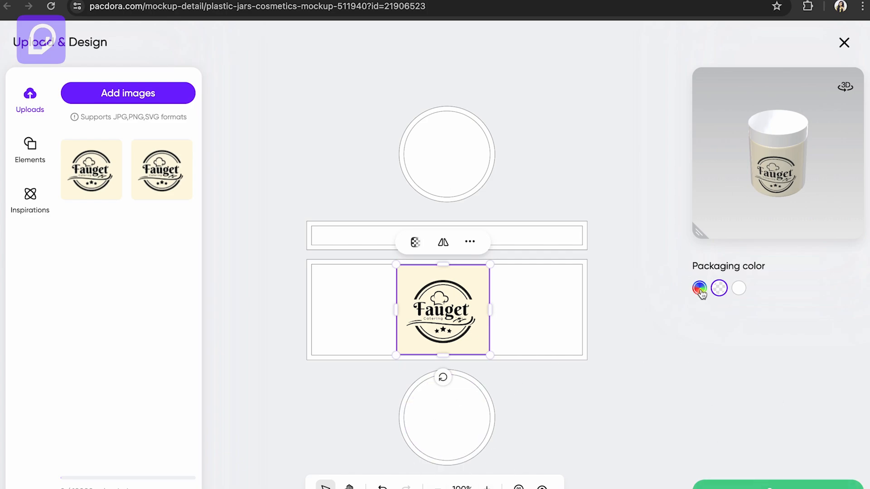
{"action": "left_click", "coordinate": [700, 288]}
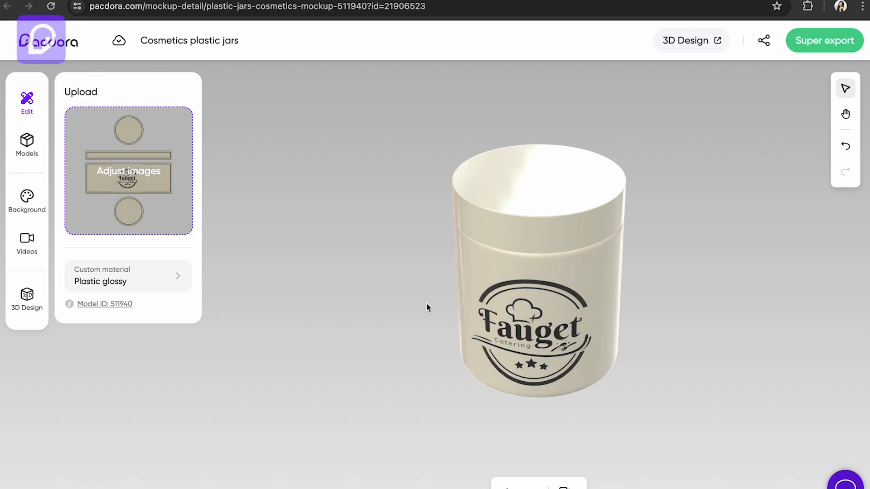
- Open the jar's material settings and give the lid a pale tint
{"action": "left_click", "coordinate": [127, 276]}
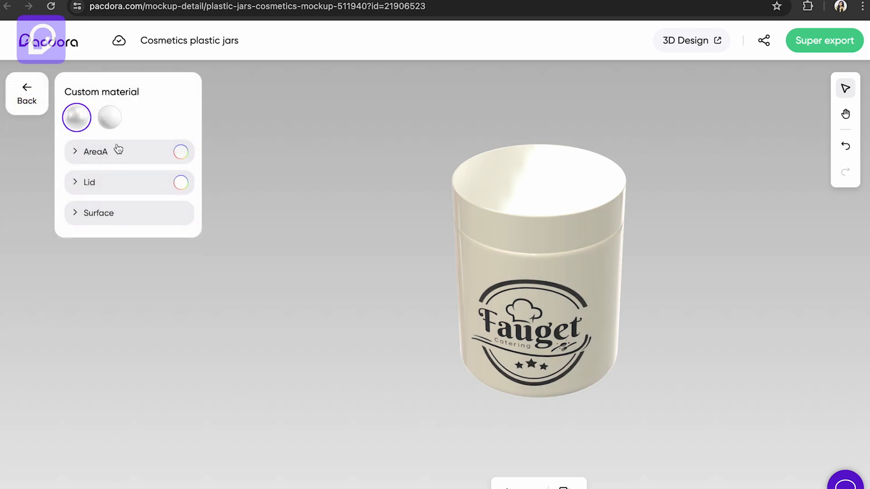
{"action": "left_click", "coordinate": [180, 182]}
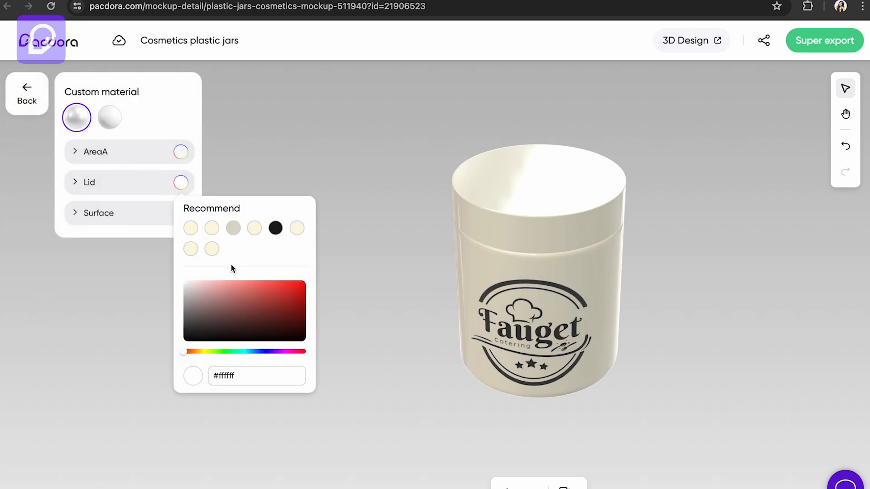
{"action": "left_click", "coordinate": [211, 249]}
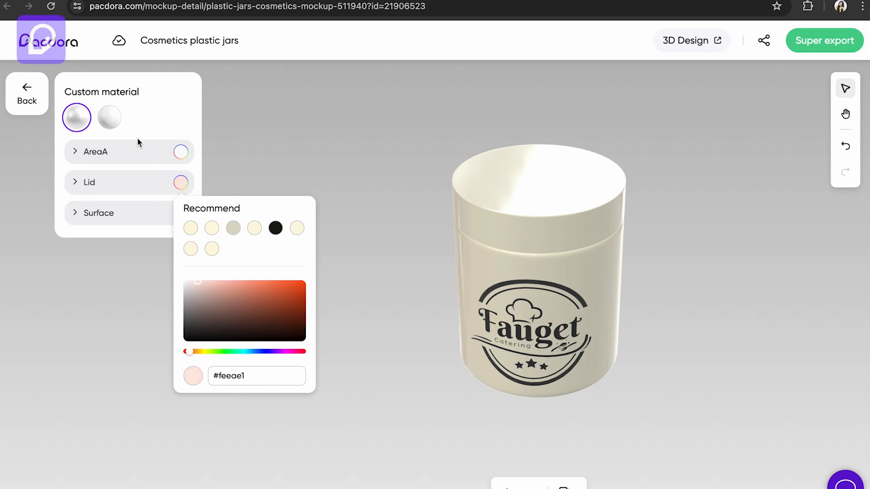
- Set the jar body's metalness to 0% and opacity to 74%, then open the 3D editor
{"action": "left_click", "coordinate": [95, 152]}
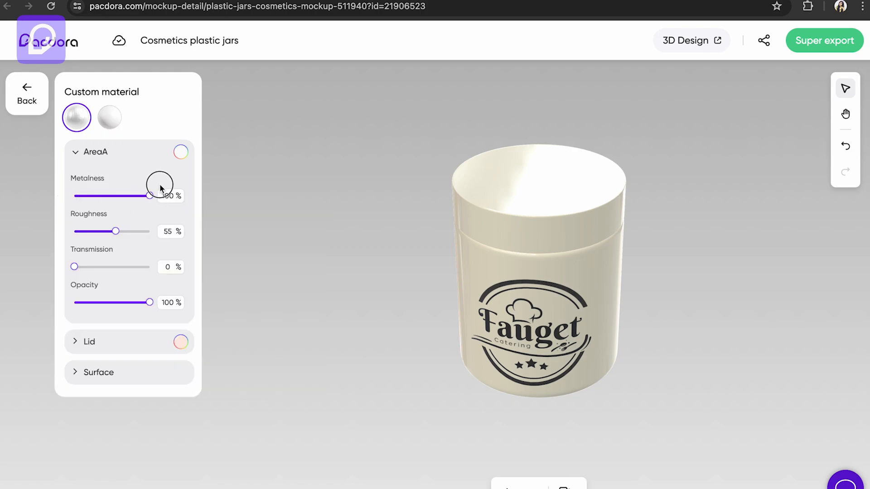
{"action": "left_click_drag", "start_coordinate": [149, 195], "coordinate": [74, 195]}
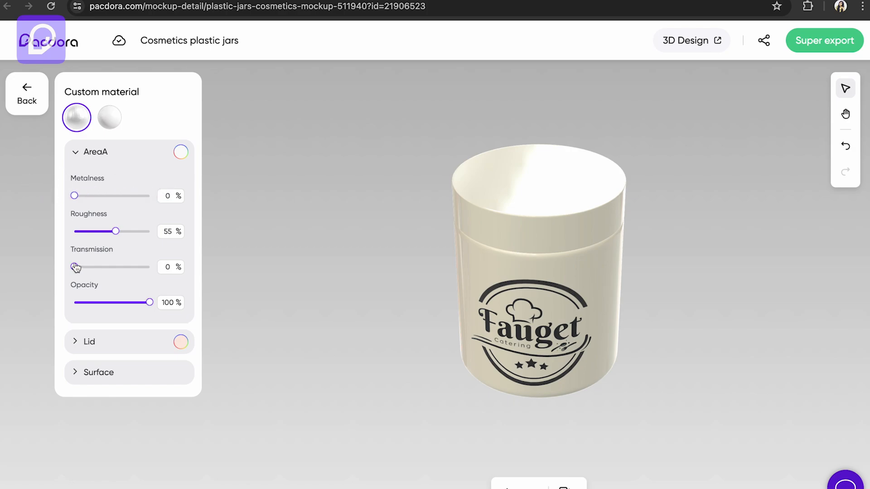
{"action": "left_click_drag", "start_coordinate": [148, 302], "coordinate": [82, 302]}
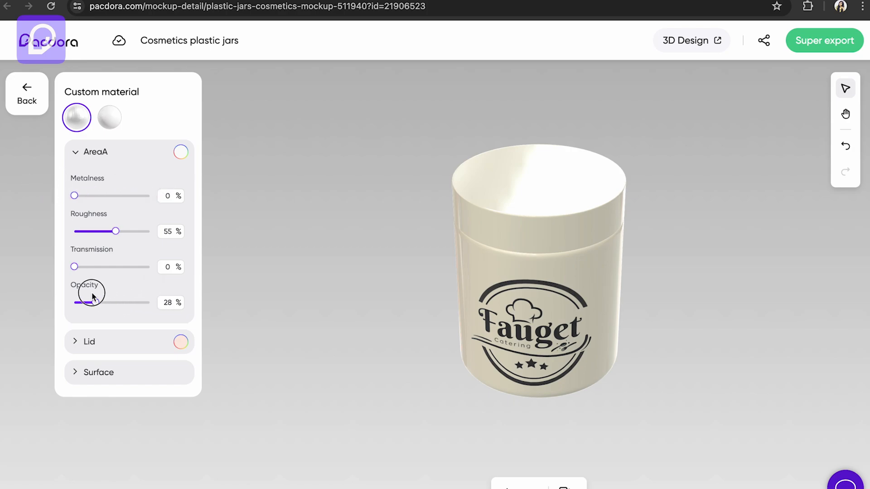
{"action": "left_click_drag", "start_coordinate": [87, 302], "coordinate": [130, 302]}
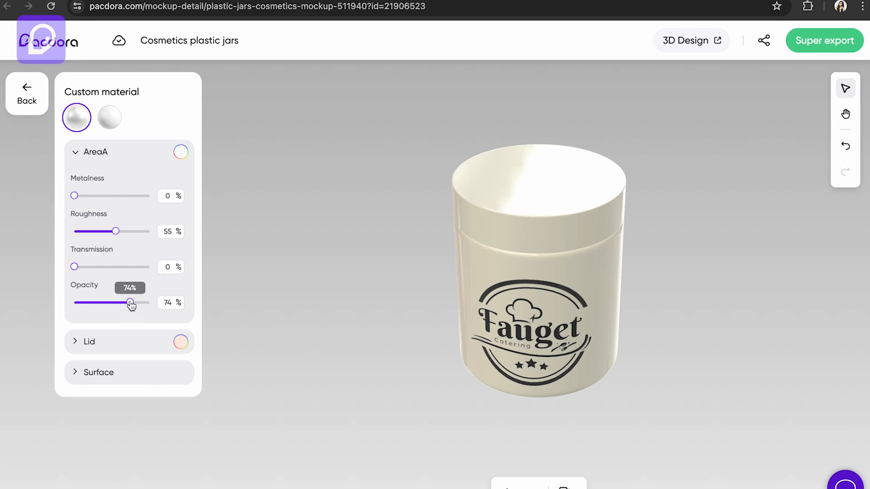
{"action": "left_click", "coordinate": [690, 40]}
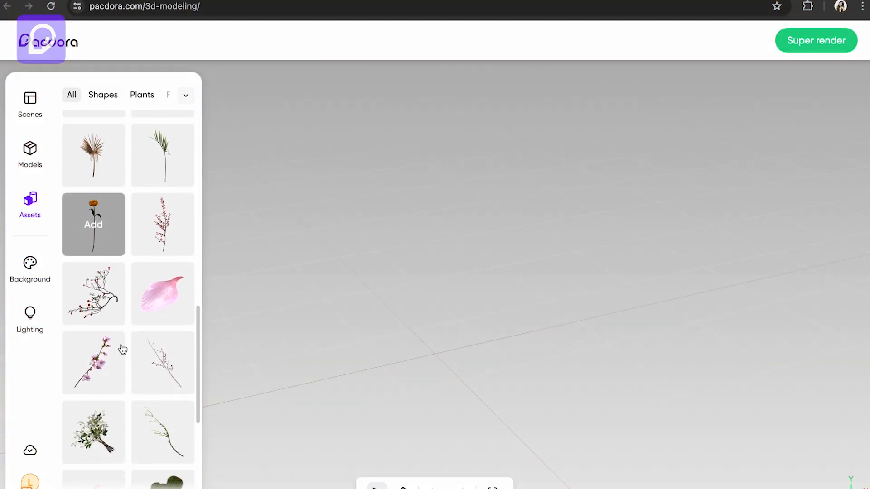
- Add the succulent pot and the round marble side table from the Shelves assets
{"action": "scroll", "scroll_direction": "down", "scroll_amount": 3}
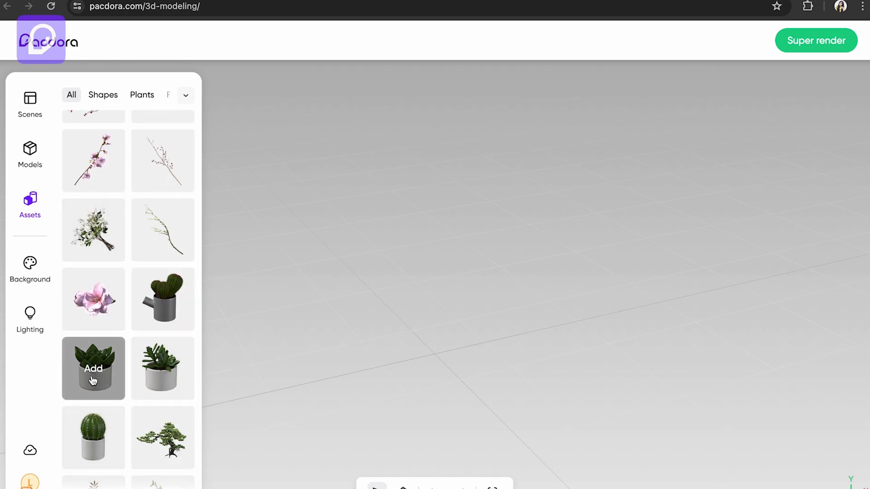
{"action": "left_click", "coordinate": [93, 368]}
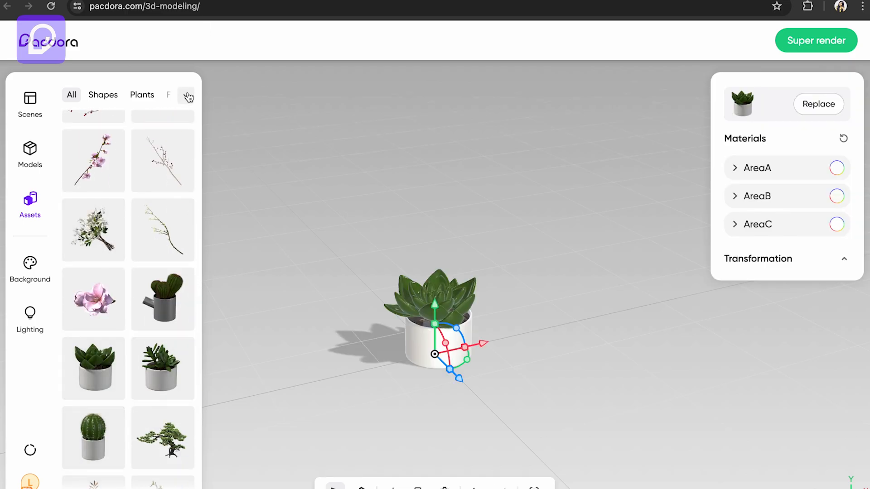
{"action": "left_click", "coordinate": [186, 95]}
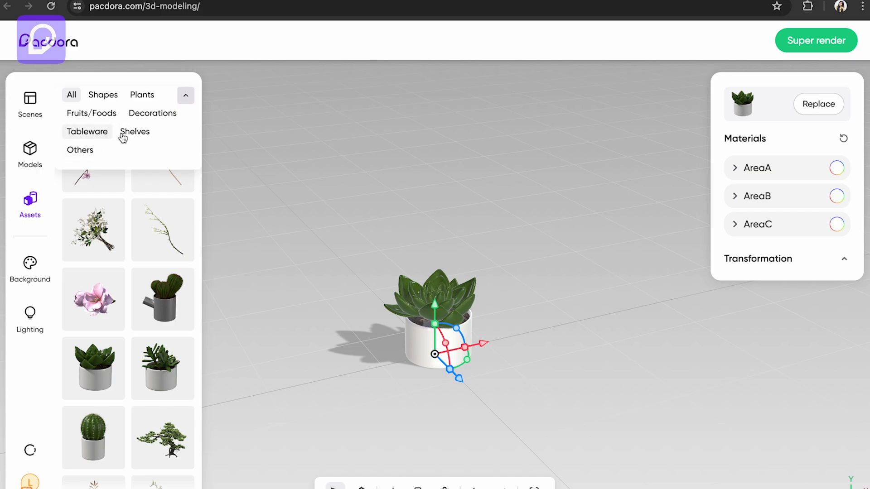
{"action": "left_click", "coordinate": [135, 131]}
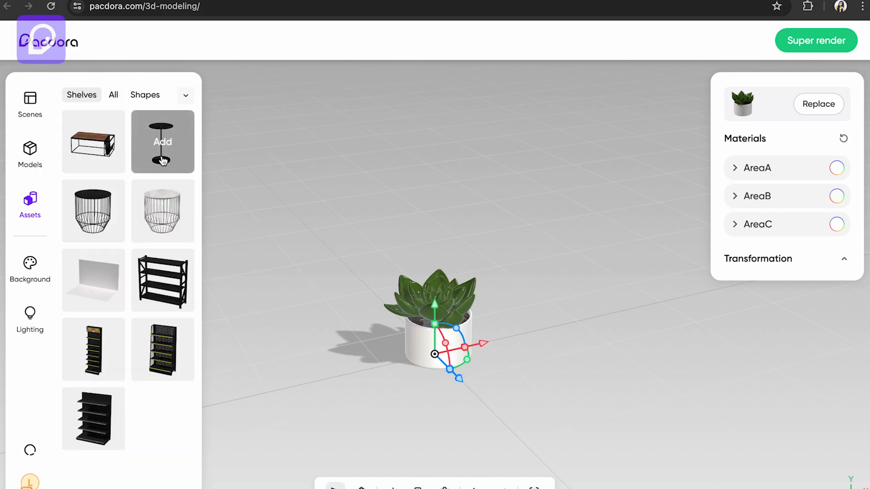
{"action": "left_click", "coordinate": [163, 141]}
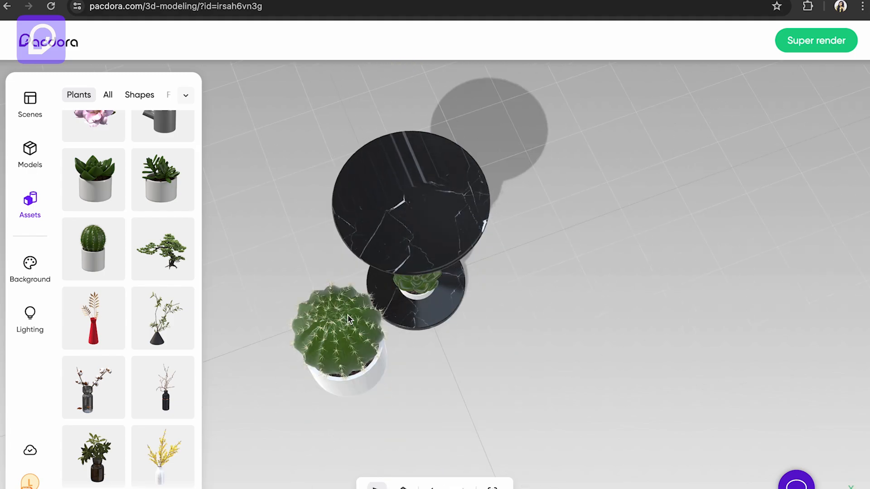
- Move the cactus pot onto the side table's top and centre it
{"action": "left_click", "coordinate": [338, 333]}
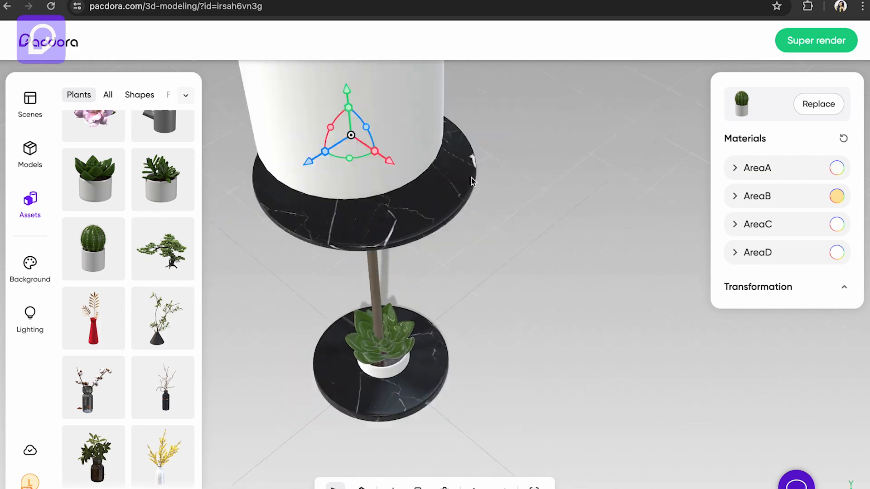
{"action": "left_click_drag", "start_coordinate": [350, 135], "coordinate": [341, 257]}
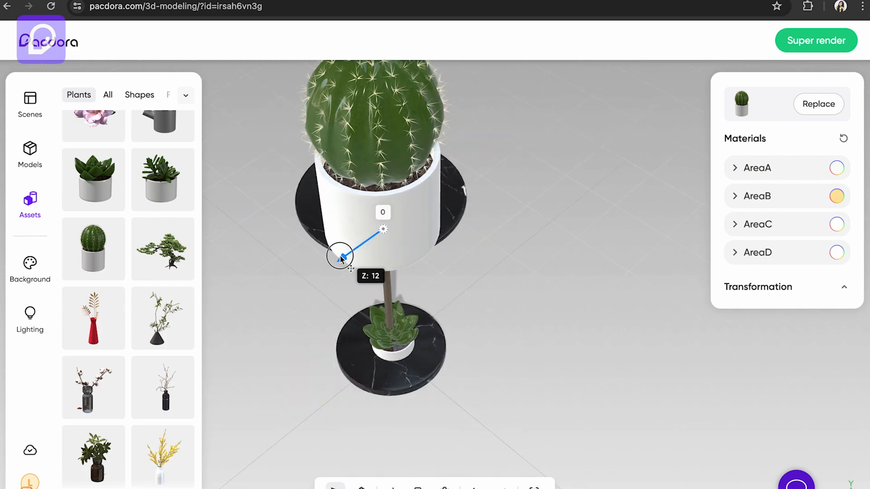
{"action": "left_click_drag", "start_coordinate": [339, 256], "coordinate": [424, 231]}
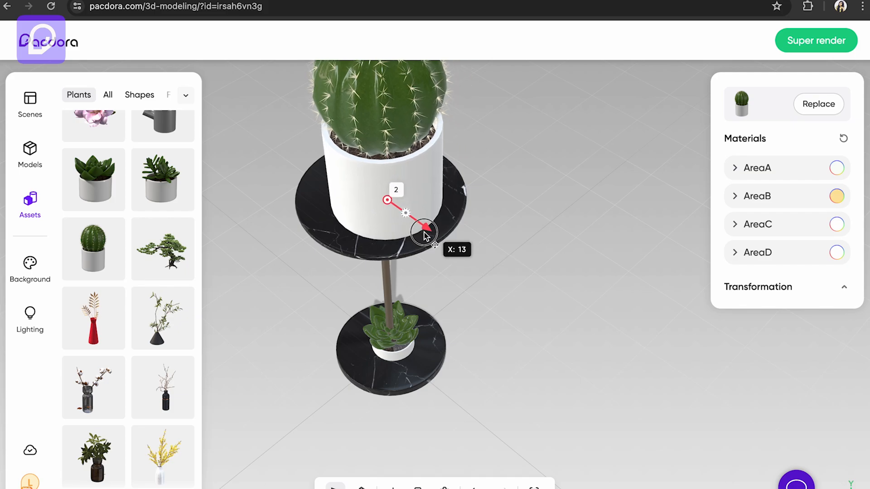
{"action": "left_click_drag", "start_coordinate": [425, 232], "coordinate": [430, 169]}
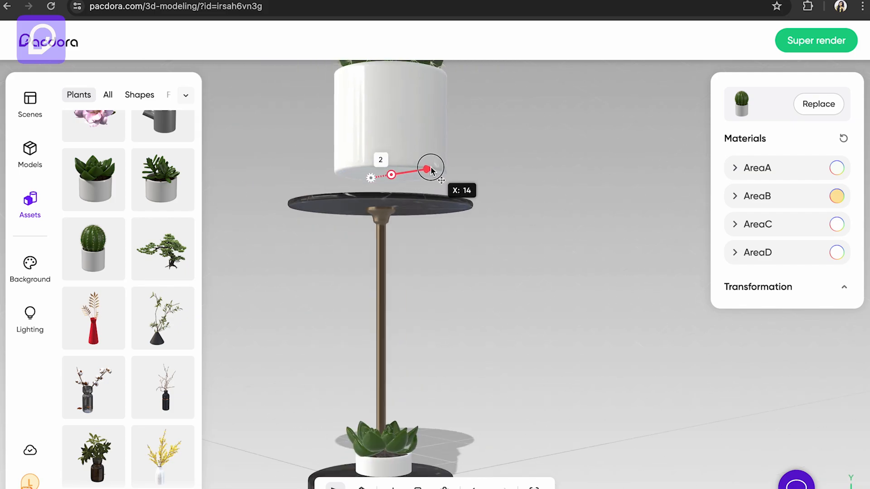
{"action": "left_click_drag", "start_coordinate": [430, 168], "coordinate": [333, 191]}
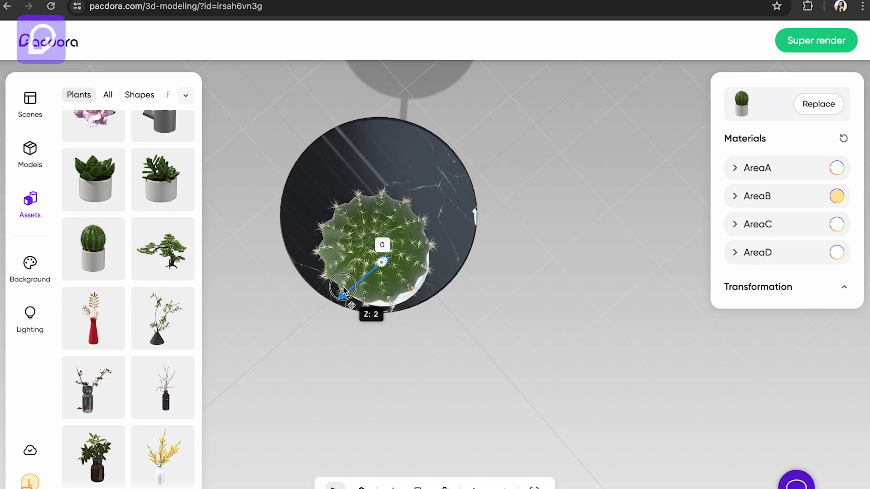
{"action": "left_click_drag", "start_coordinate": [344, 288], "coordinate": [444, 280]}
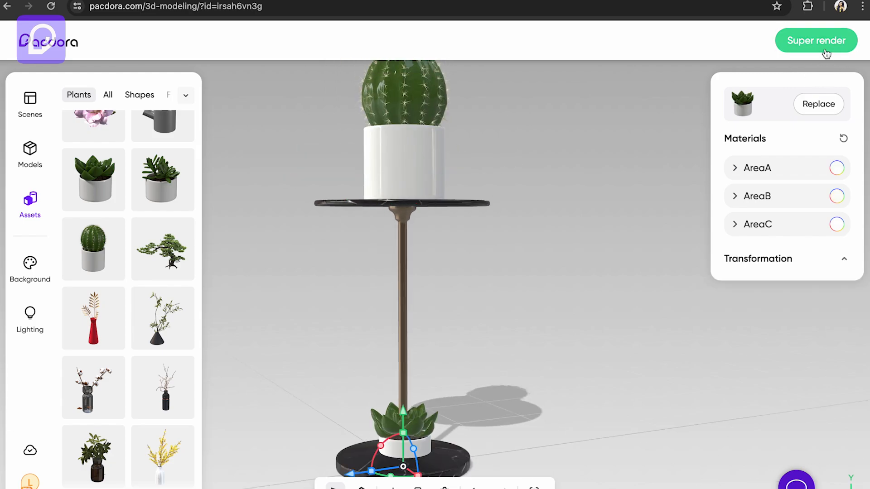
- Super render the side-table scene as a 4K Fast JPG and download the image
{"action": "left_click", "coordinate": [815, 40]}
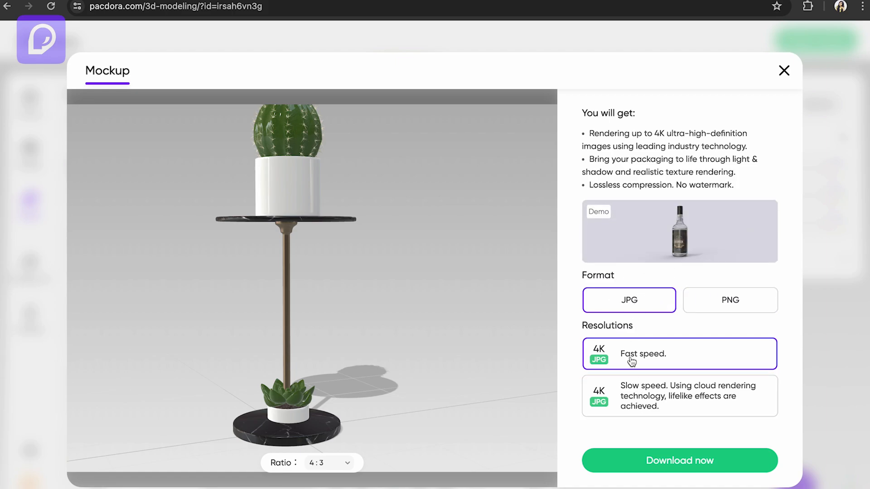
{"action": "left_click", "coordinate": [730, 300]}
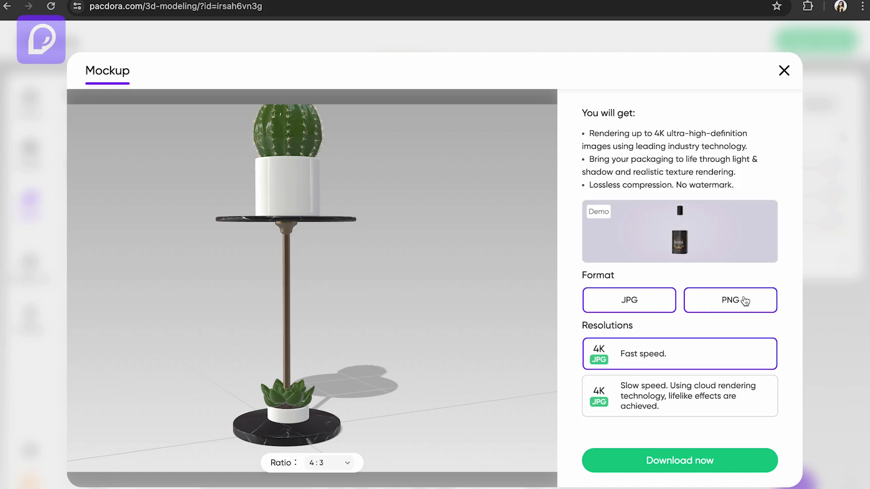
{"action": "left_click", "coordinate": [629, 300]}
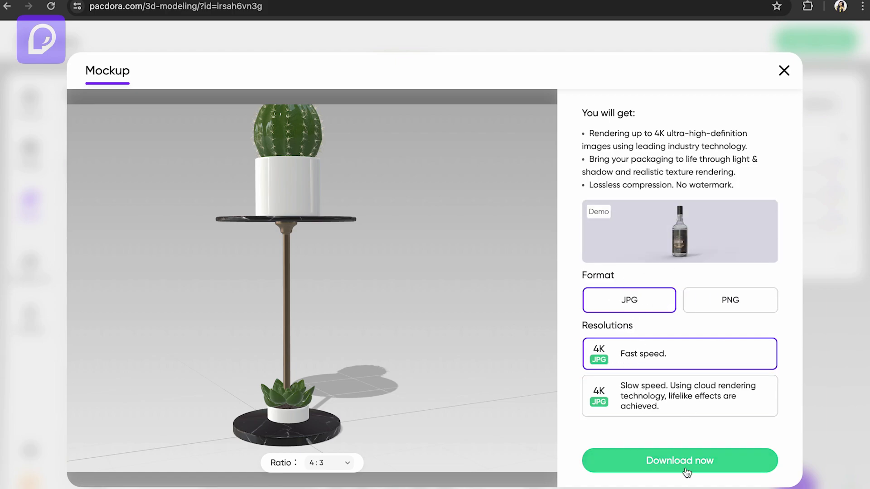
{"action": "left_click", "coordinate": [679, 460]}
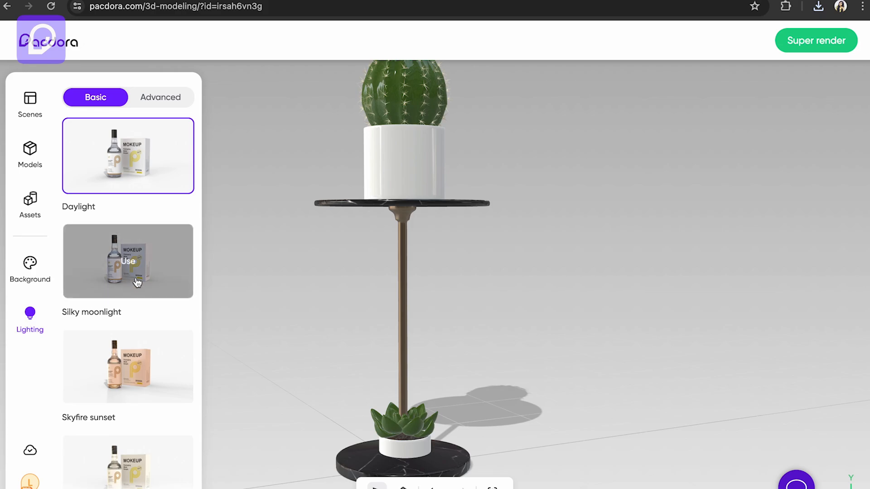
- Apply the Skyfire sunset, Silky moonlight, then Evening sun lighting presets
{"action": "left_click", "coordinate": [128, 366]}
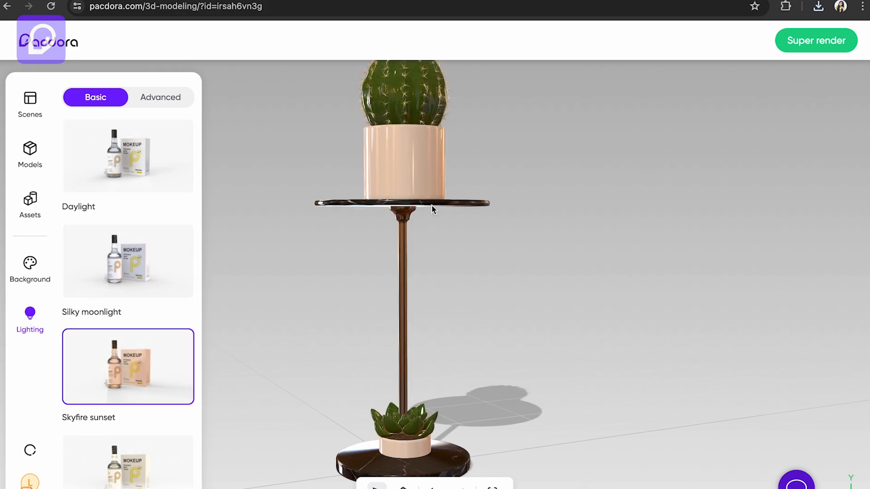
{"action": "left_click", "coordinate": [128, 261]}
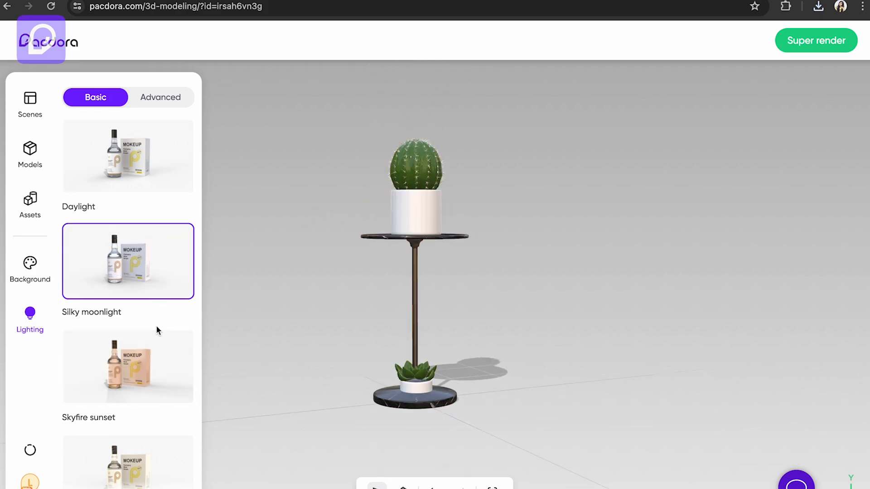
{"action": "scroll", "scroll_direction": "down", "scroll_amount": 3}
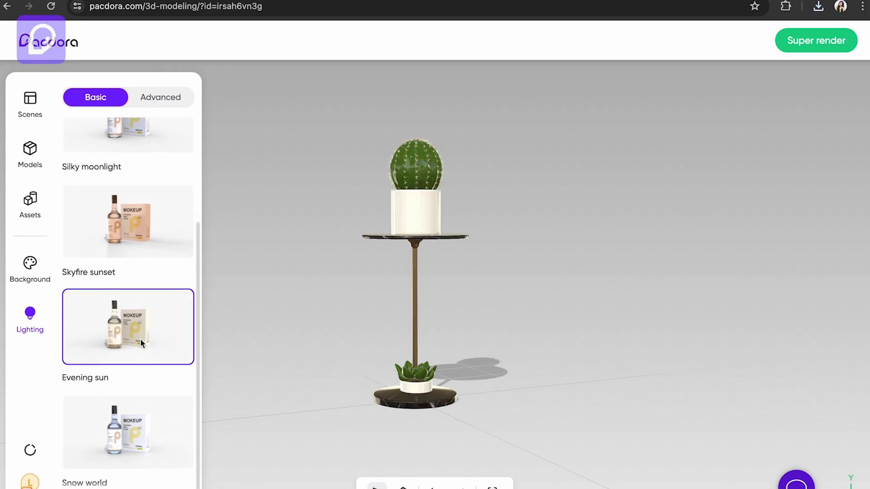
{"action": "left_click", "coordinate": [128, 431]}
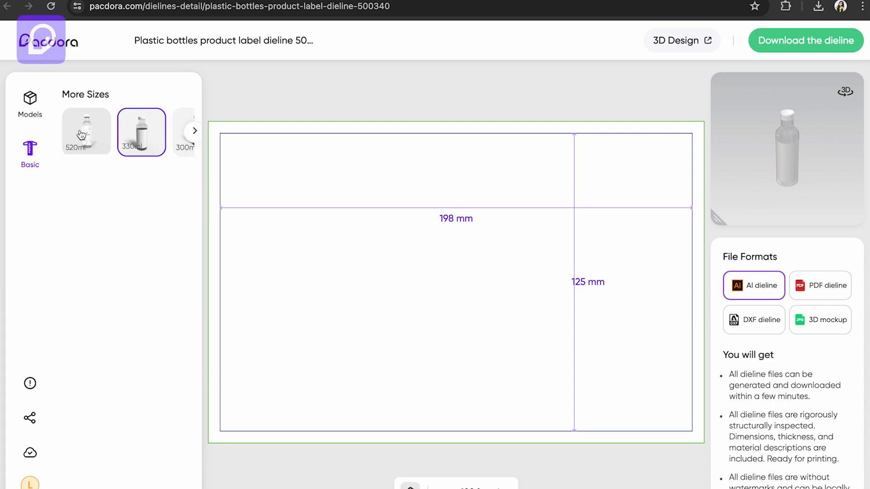
- Choose the 520 ml bottle size and open the label in the 3D design editor
{"action": "left_click", "coordinate": [86, 131]}
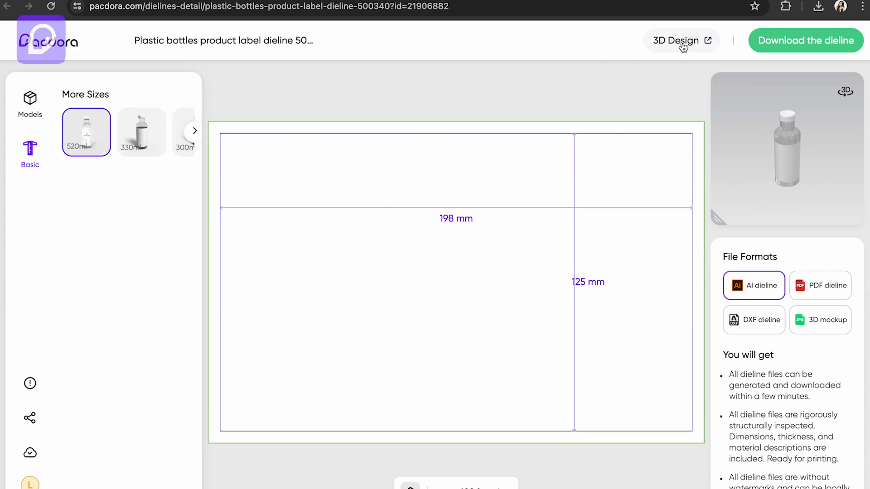
{"action": "mouse_move", "coordinate": [431, 220]}
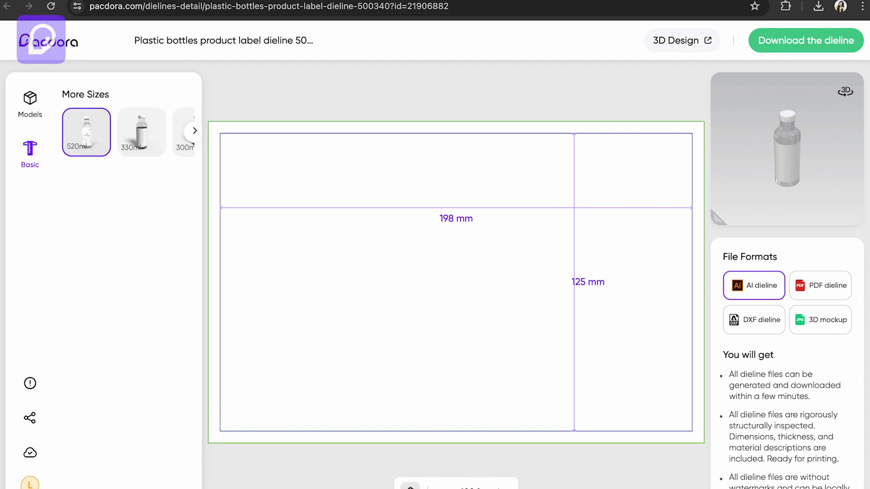
{"action": "left_click", "coordinate": [677, 39]}
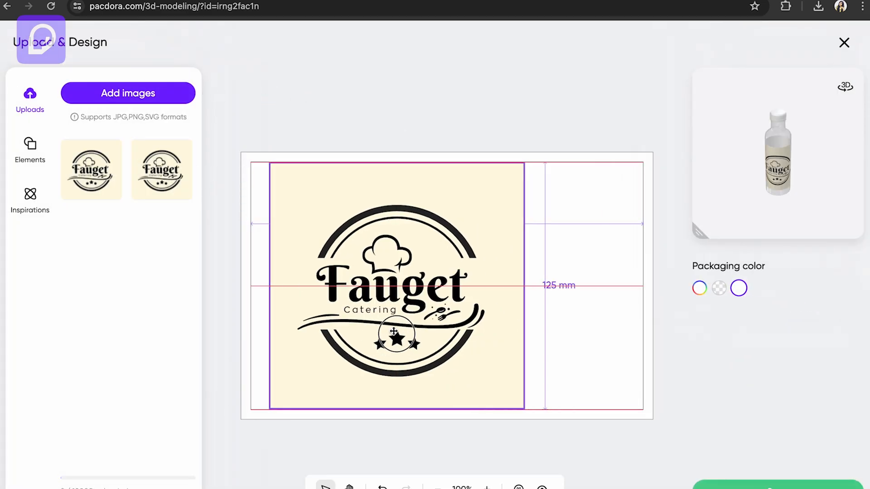
- Centre the Fauget logo on the label front and apply it to the 3D bottle
{"action": "left_click_drag", "start_coordinate": [394, 333], "coordinate": [421, 343]}
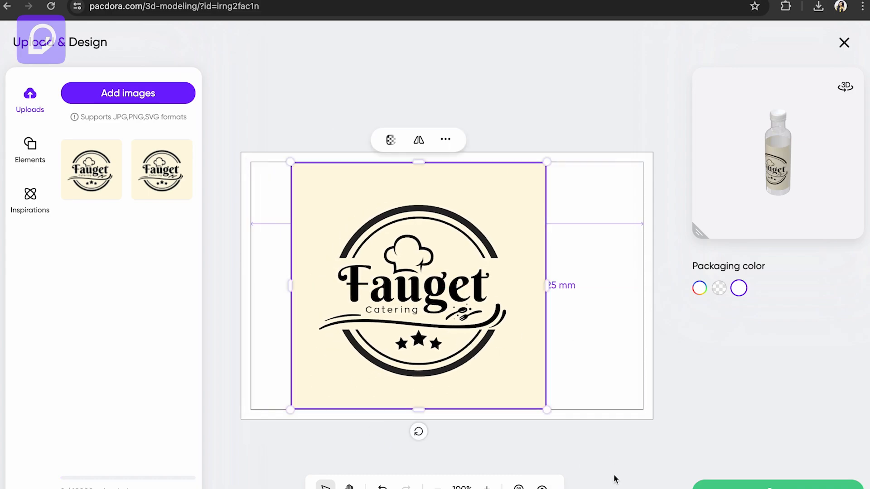
{"action": "left_click", "coordinate": [699, 288]}
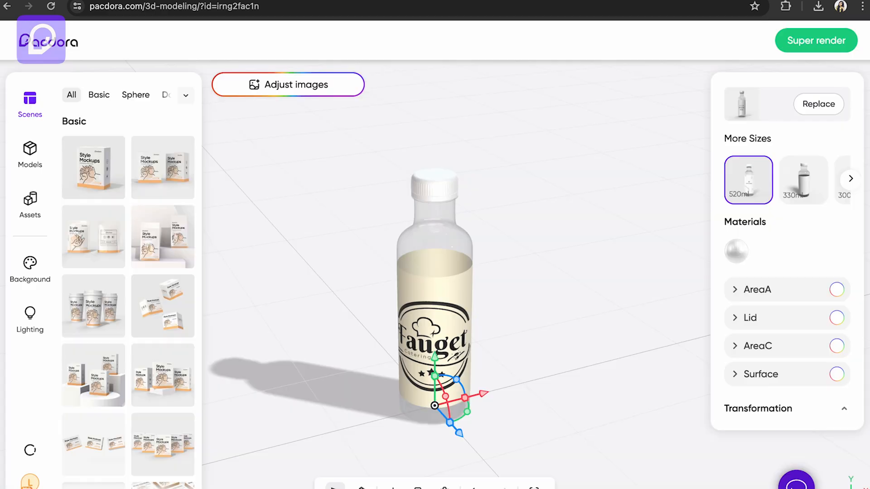
{"action": "mouse_move", "coordinate": [405, 333]}
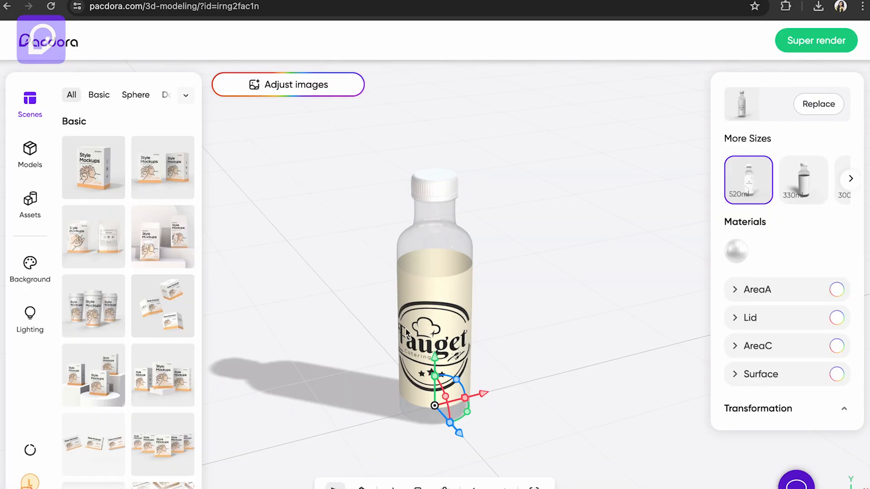
{"action": "mouse_move", "coordinate": [742, 237]}
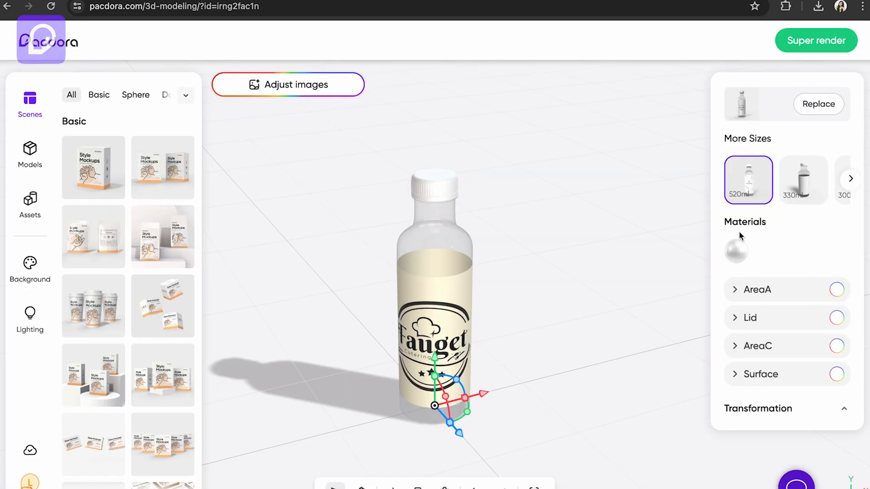
- Apply the metallic material to the Fauget bottle and lower the lid metalness to 30%
{"action": "left_click", "coordinate": [736, 250]}
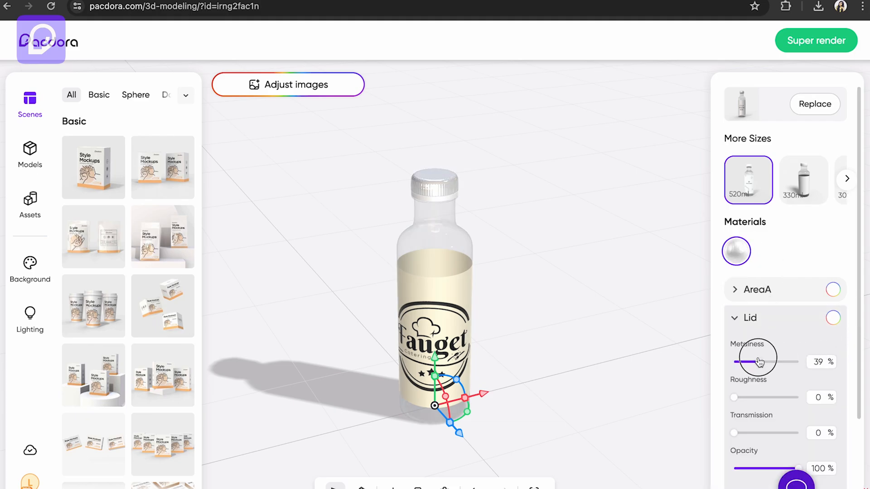
{"action": "left_click_drag", "start_coordinate": [763, 362], "coordinate": [754, 361]}
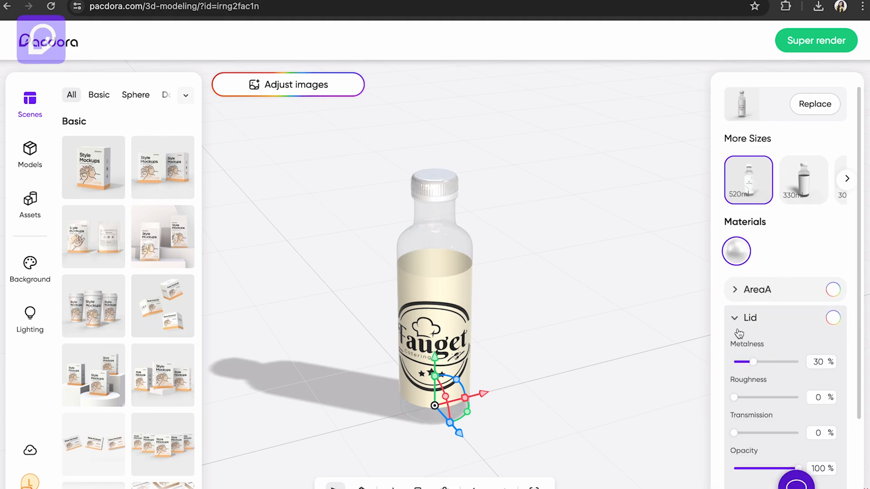
{"action": "left_click", "coordinate": [749, 317]}
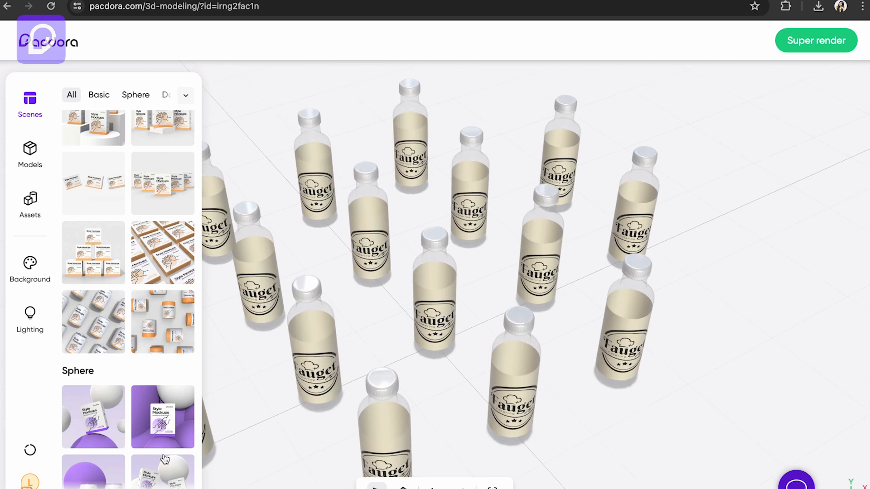
- Put the bottles in a sphere scene, try pink and blue colours, then choose the large-sphere scene
{"action": "left_click", "coordinate": [162, 417]}
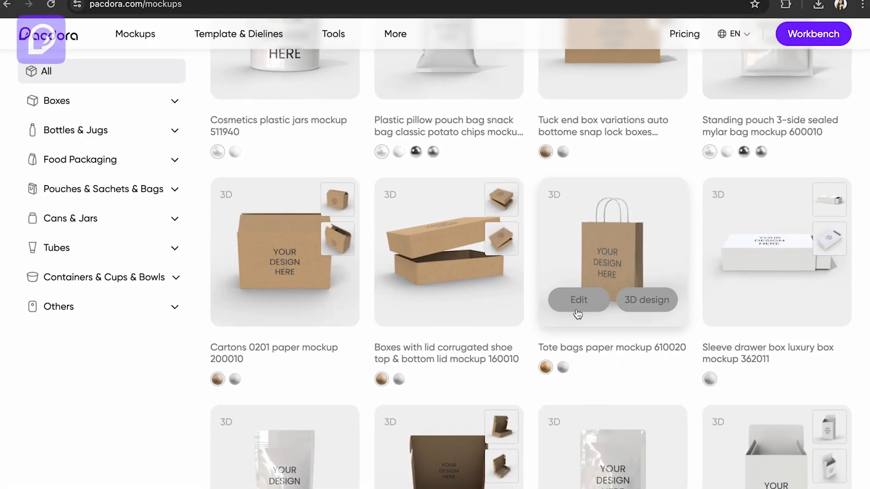
{"action": "left_click", "coordinate": [578, 300]}
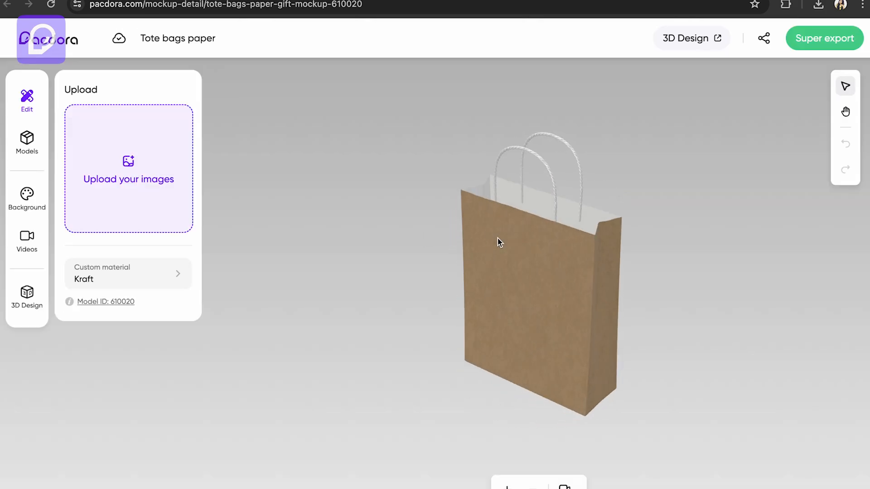
{"action": "left_click", "coordinate": [690, 38]}
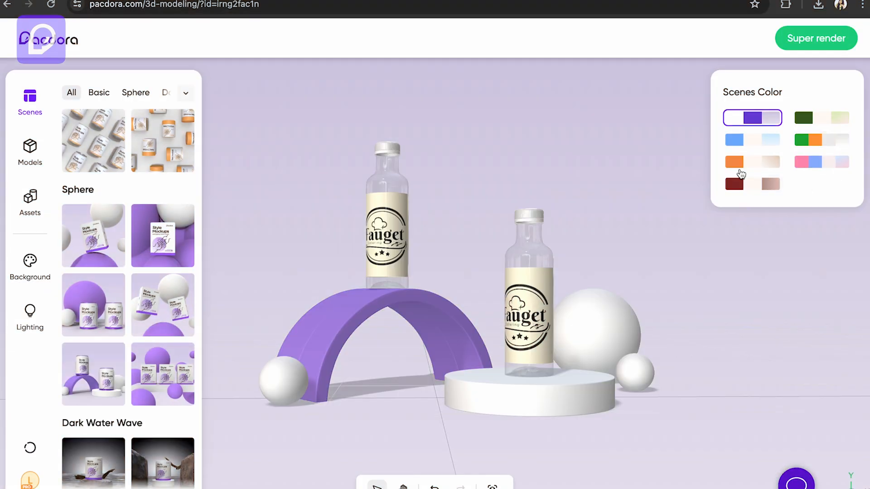
{"action": "left_click", "coordinate": [822, 162]}
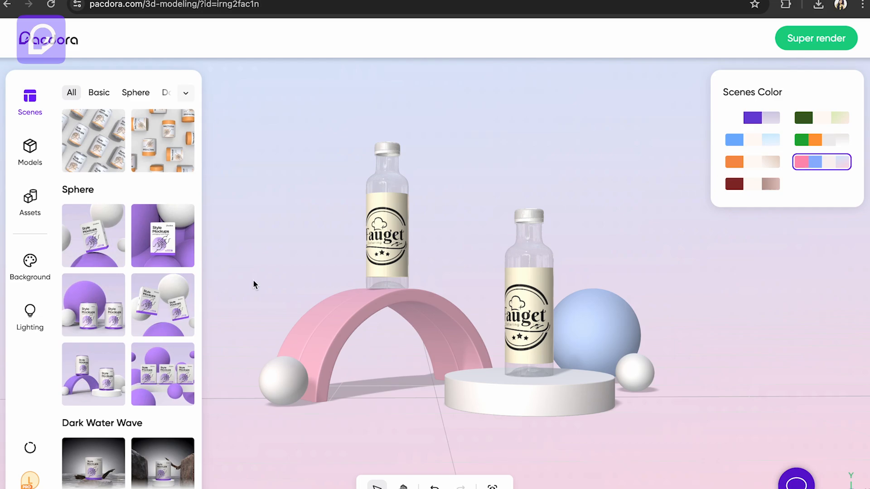
{"action": "left_click", "coordinate": [752, 117]}
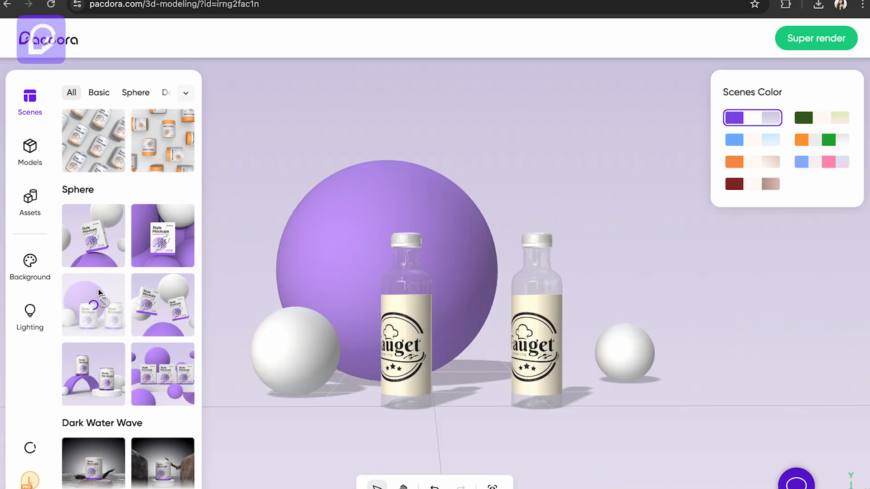
{"action": "left_click", "coordinate": [820, 161]}
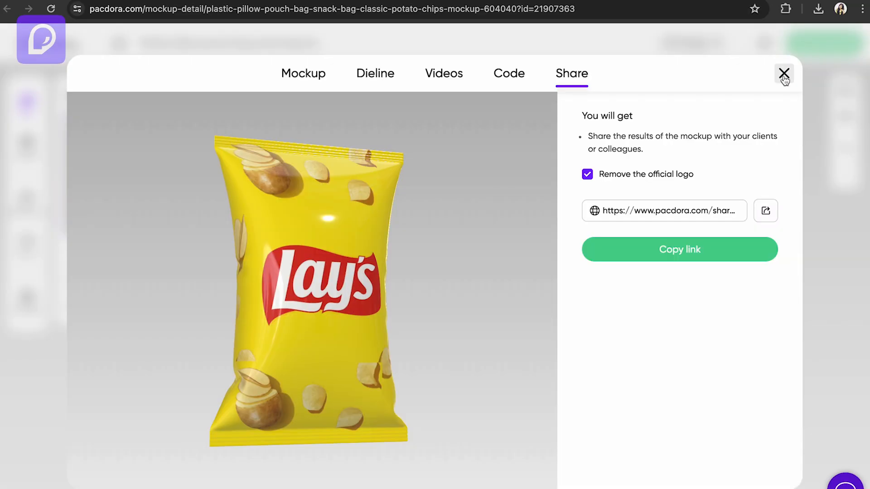
- Close the Share dialog and rotate the Lay's chip bag mockup to view it at an angle
{"action": "left_click", "coordinate": [783, 74]}
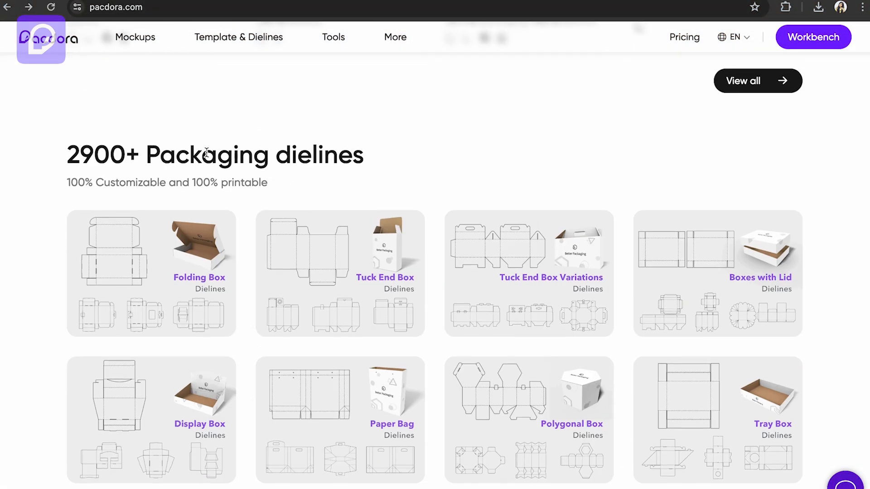
{"action": "mouse_move", "coordinate": [47, 217]}
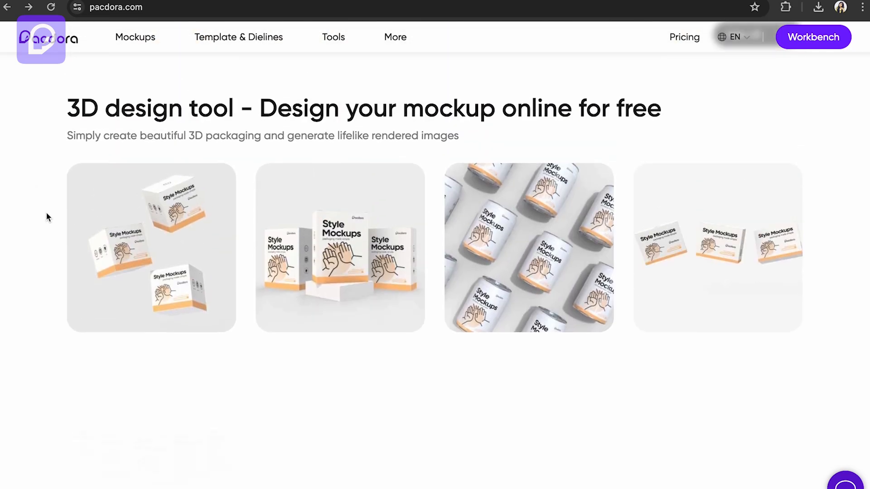
{"action": "scroll", "scroll_direction": "down", "scroll_amount": 3}
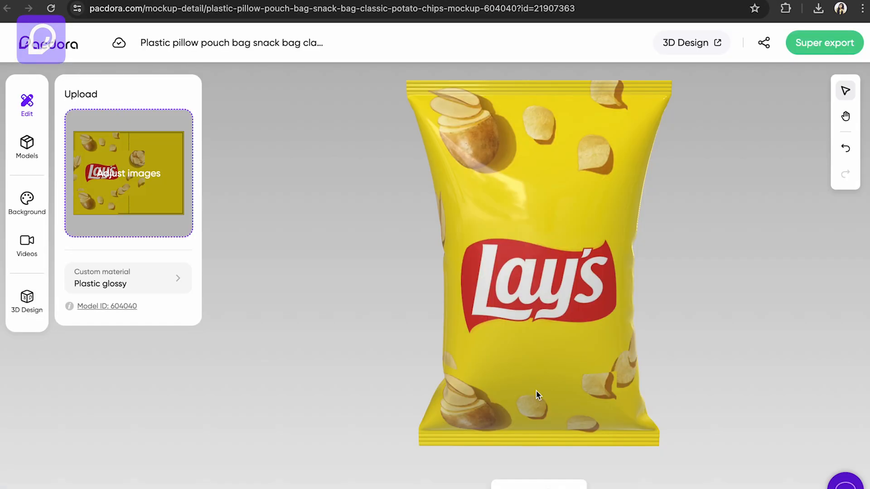
{"action": "left_click_drag", "start_coordinate": [536, 395], "coordinate": [675, 258]}
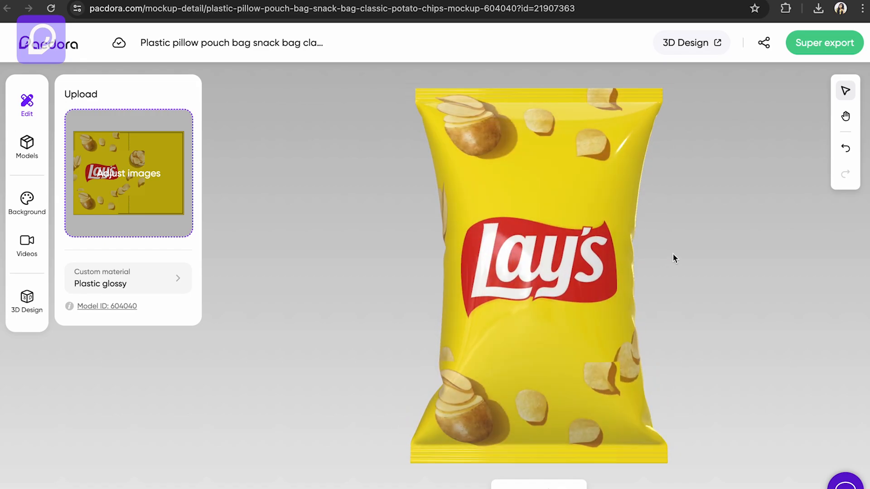
{"action": "left_click_drag", "start_coordinate": [675, 259], "coordinate": [729, 255]}
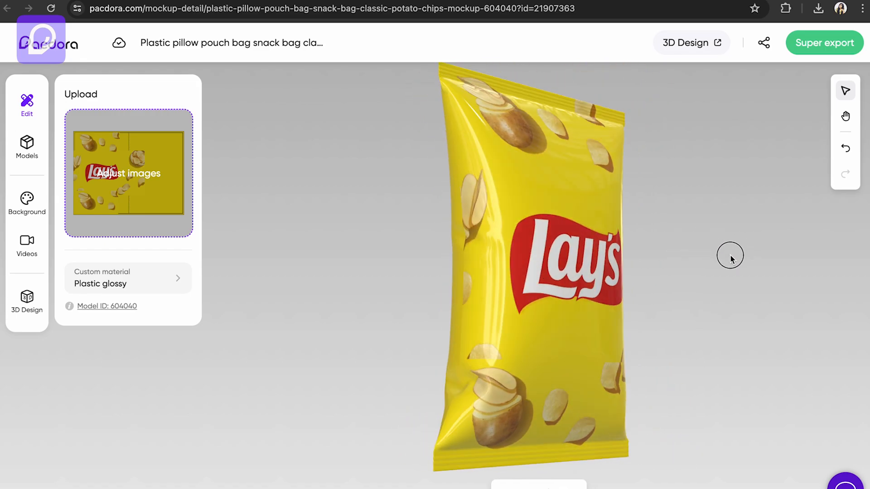